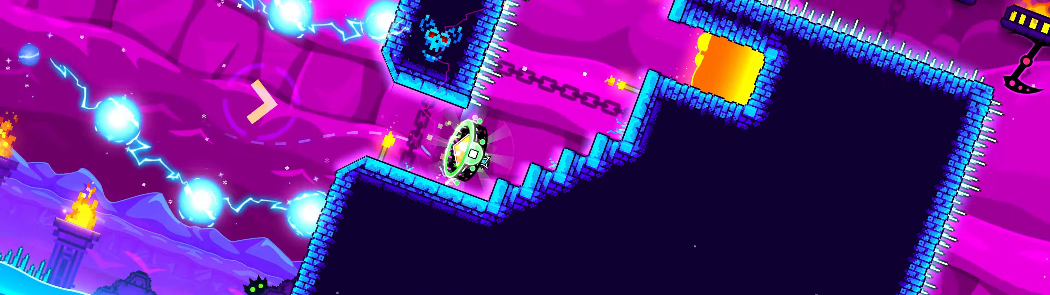
Play Dash to 100% in normal mode with all three coins, then return to the level page.
left_click(468, 147)
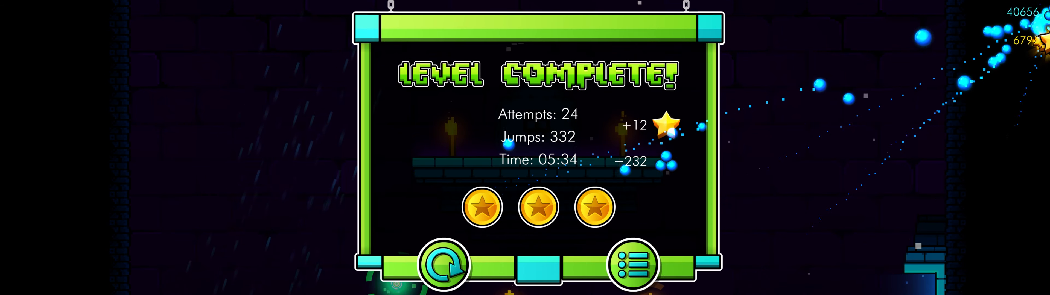
left_click(629, 263)
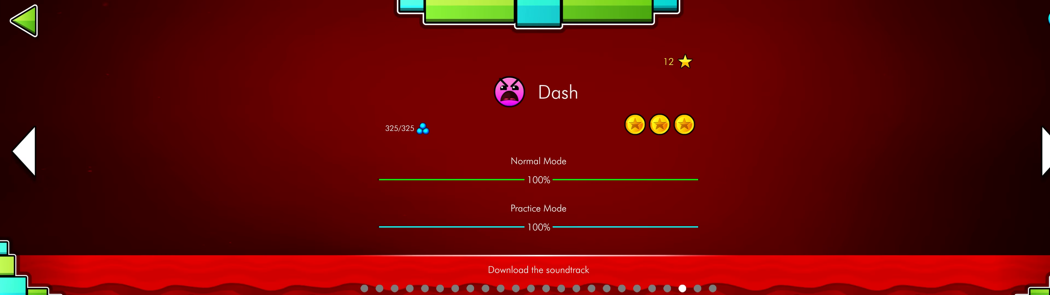